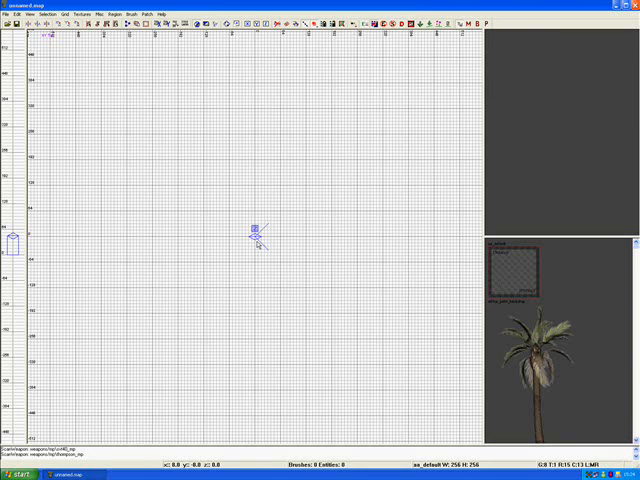
{"action": "mouse_move", "coordinate": [210, 284]}
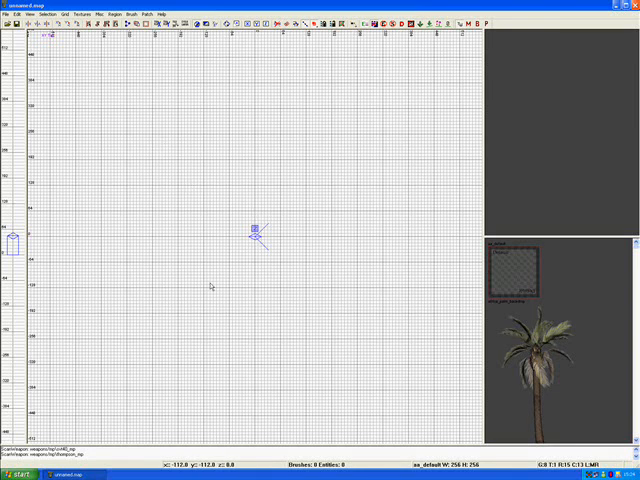
{"action": "mouse_move", "coordinate": [216, 276]}
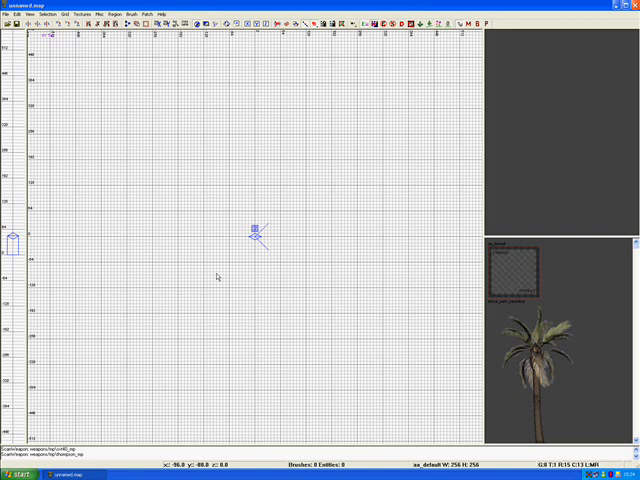
{"action": "mouse_move", "coordinate": [228, 216]}
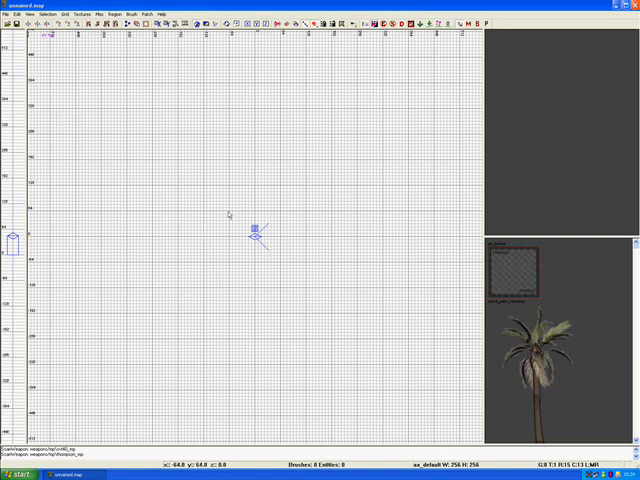
{"action": "mouse_move", "coordinate": [156, 212]}
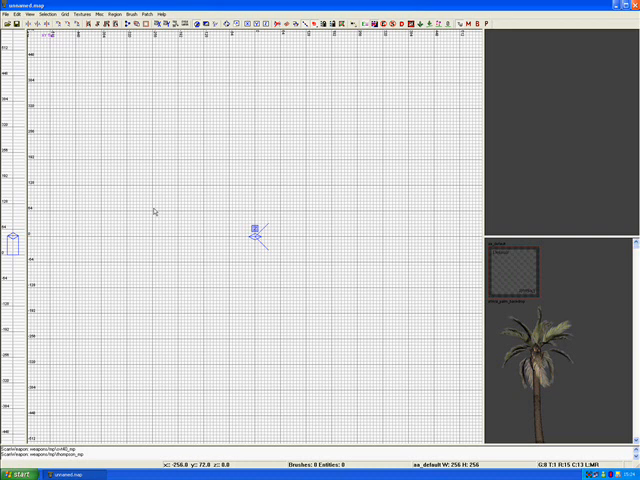
{"action": "mouse_move", "coordinate": [140, 180]}
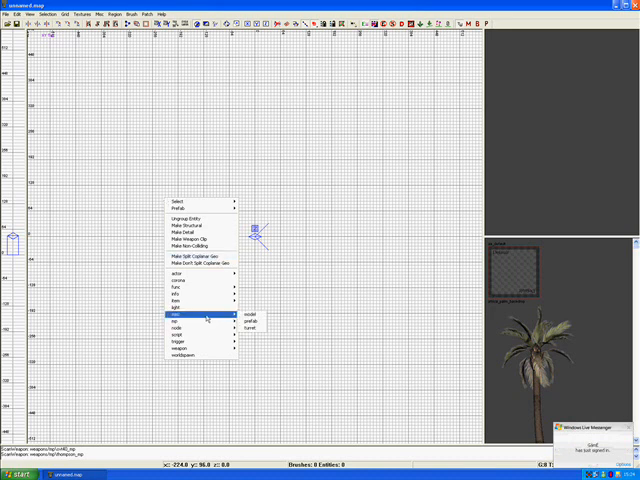
Create a misc_model entity and pick the jeep xmodel in the file browser
{"action": "left_click", "coordinate": [240, 320]}
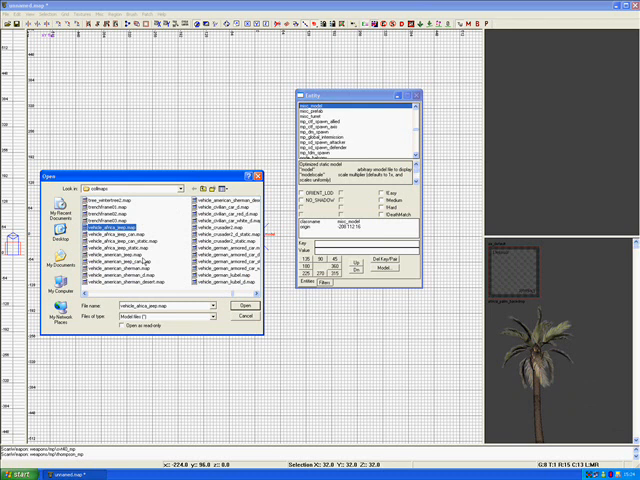
{"action": "left_click", "coordinate": [130, 250]}
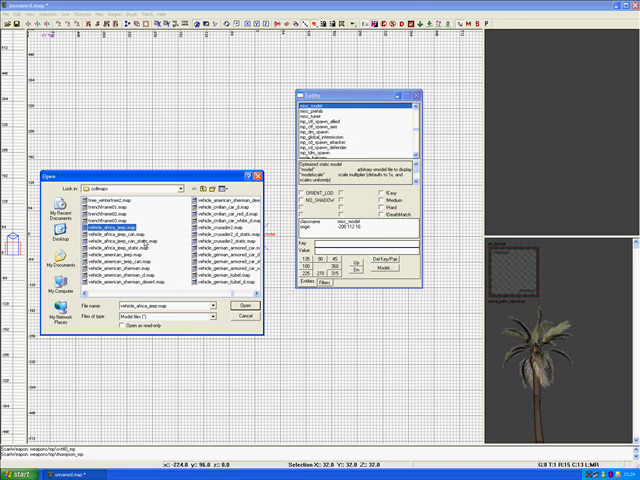
Confirm the jeep xmodel so the model key fills in the entity properties
{"action": "left_click", "coordinate": [242, 304]}
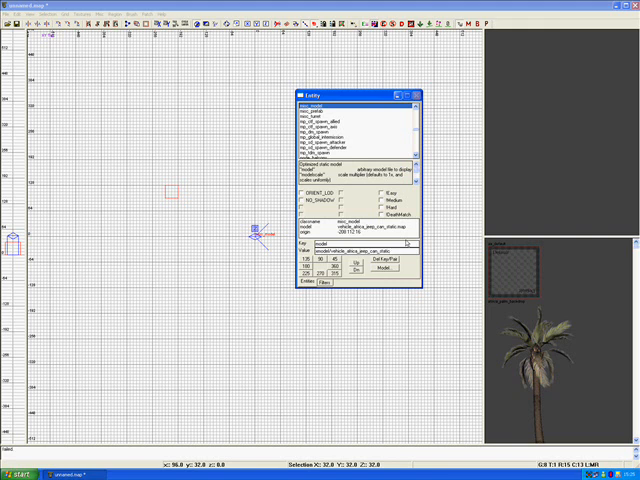
Close the Entity window so the static jeep renders in the 2D and camera views
{"action": "left_click", "coordinate": [376, 268]}
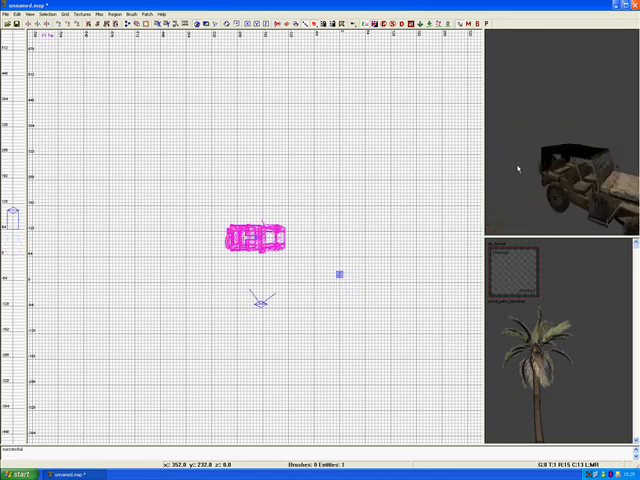
{"action": "left_click", "coordinate": [260, 236]}
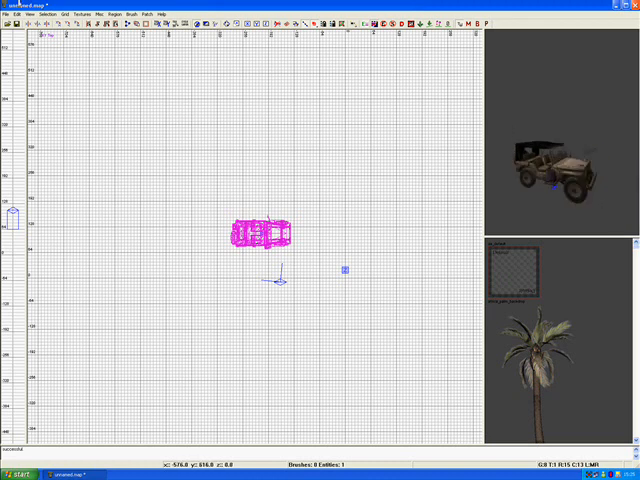
Import the jeep prefab .map file from the prefabs folder via File > Import
{"action": "left_click", "coordinate": [16, 14]}
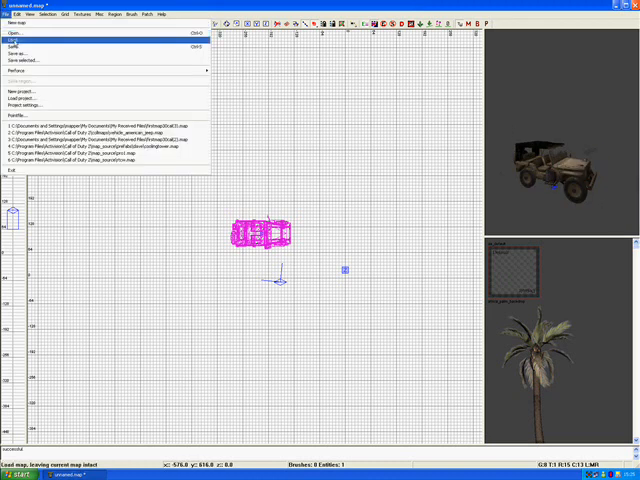
{"action": "left_click", "coordinate": [18, 32]}
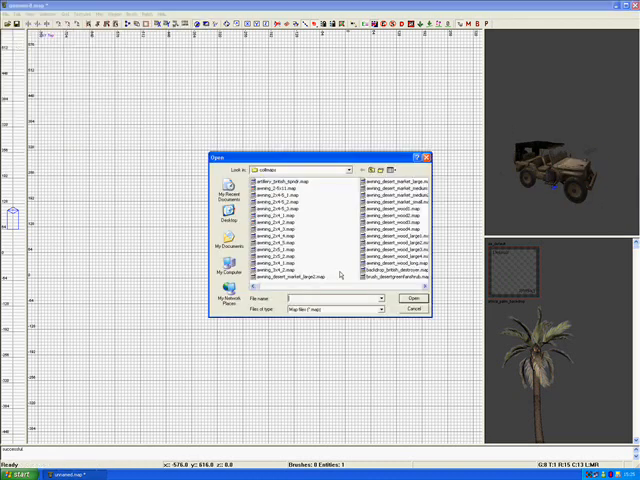
{"action": "left_click", "coordinate": [396, 268]}
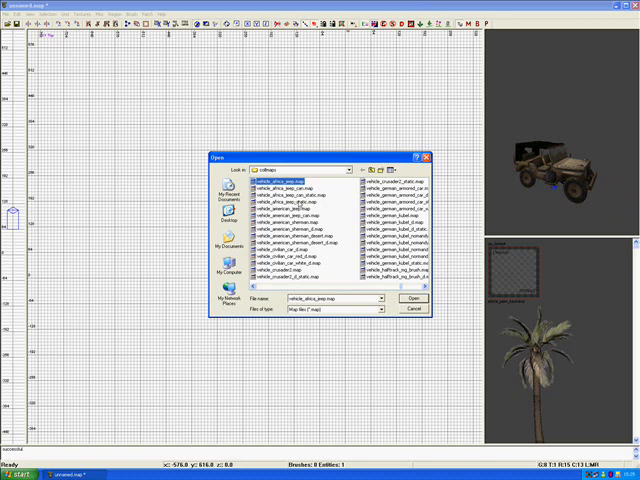
{"action": "left_click", "coordinate": [412, 298]}
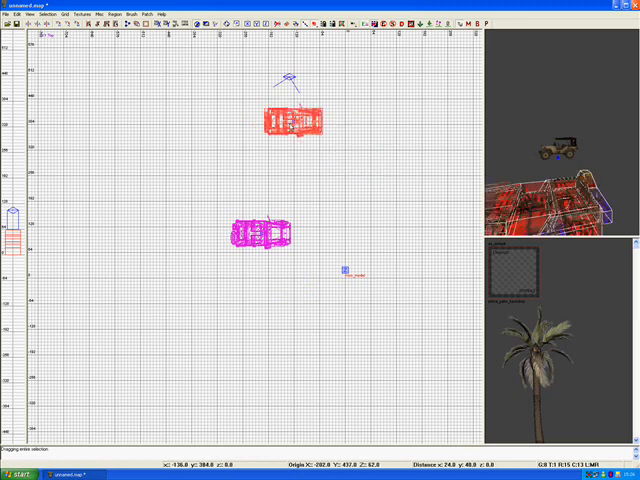
Position the imported jeep prefab with clip above the static jeep and deselect it
{"action": "left_click_drag", "start_coordinate": [300, 120], "coordinate": [290, 148]}
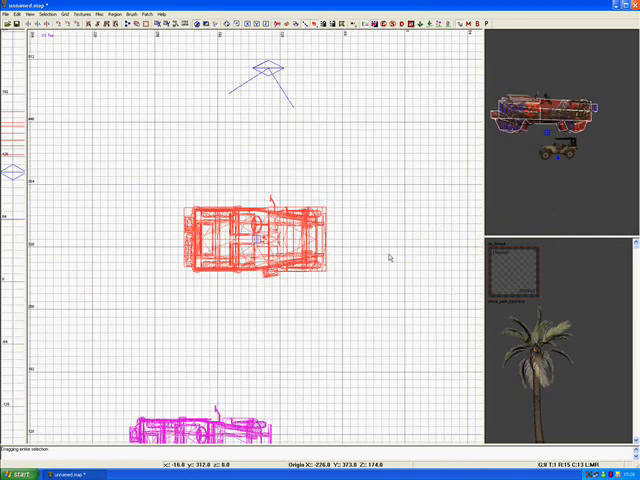
{"action": "left_click_drag", "start_coordinate": [260, 244], "coordinate": [316, 240]}
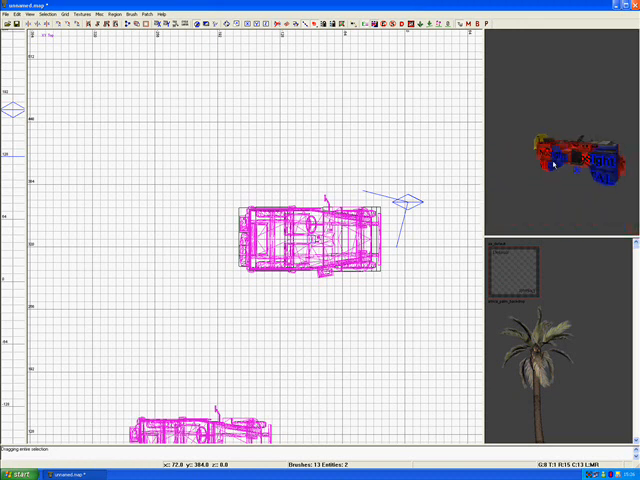
{"action": "mouse_move", "coordinate": [368, 126]}
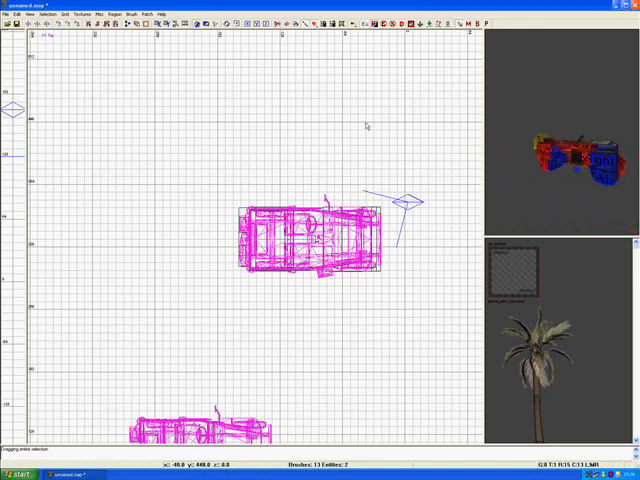